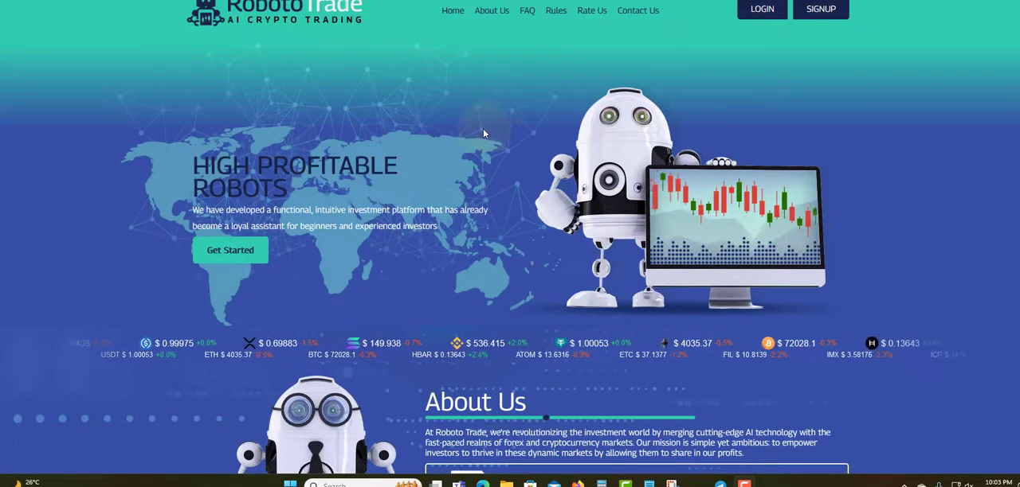
mouse_move(283, 37)
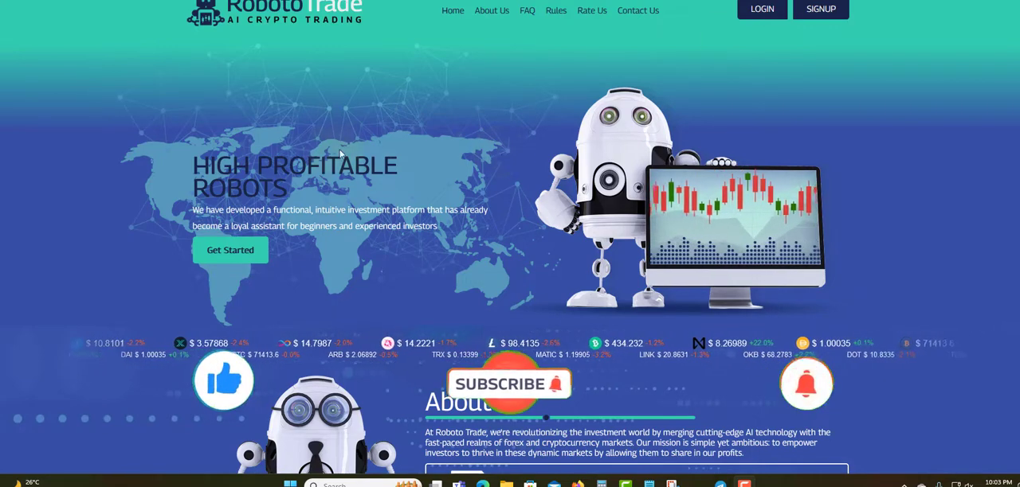
mouse_move(271, 131)
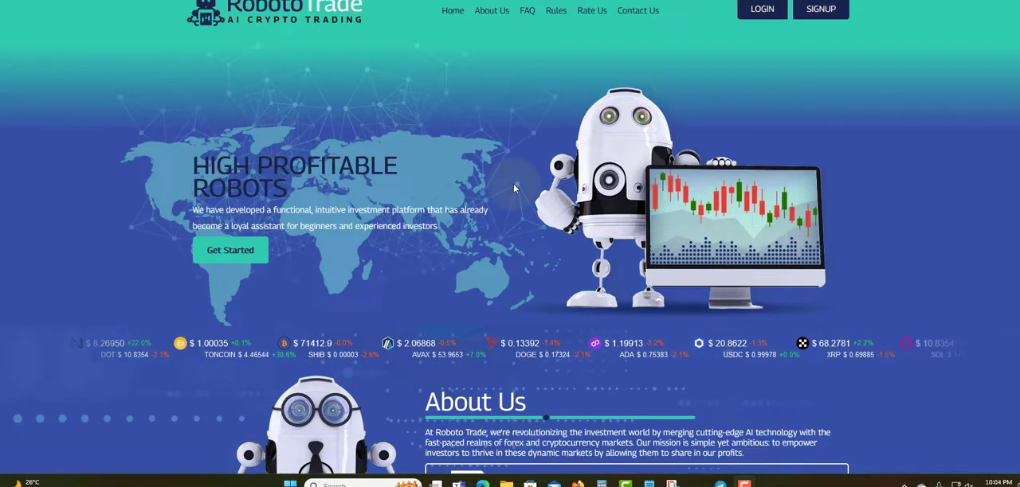
scroll(down, 3)
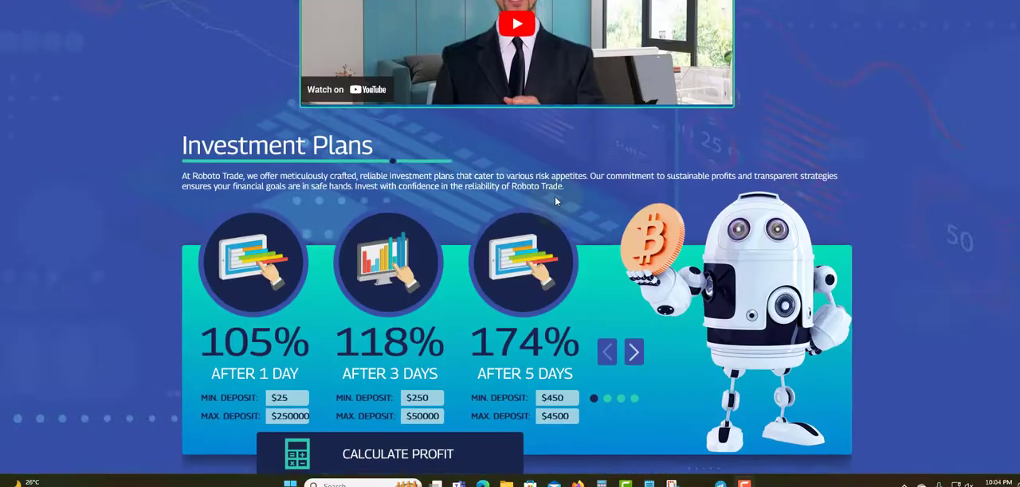
scroll(down, 3)
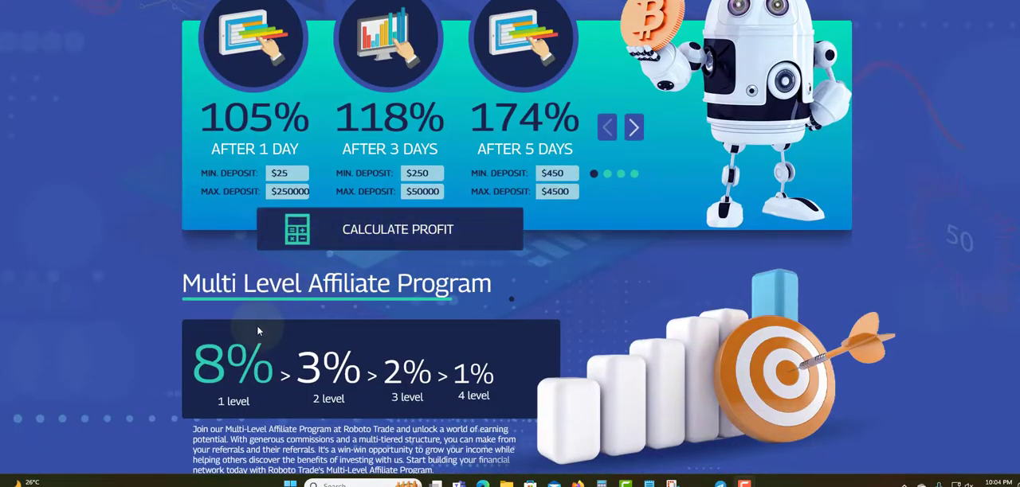
scroll(down, 3)
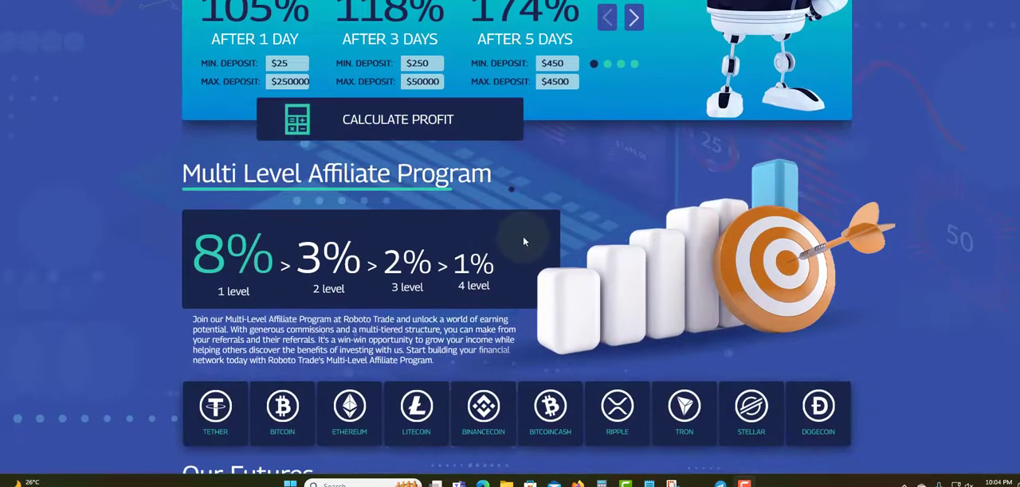
scroll(down, 3)
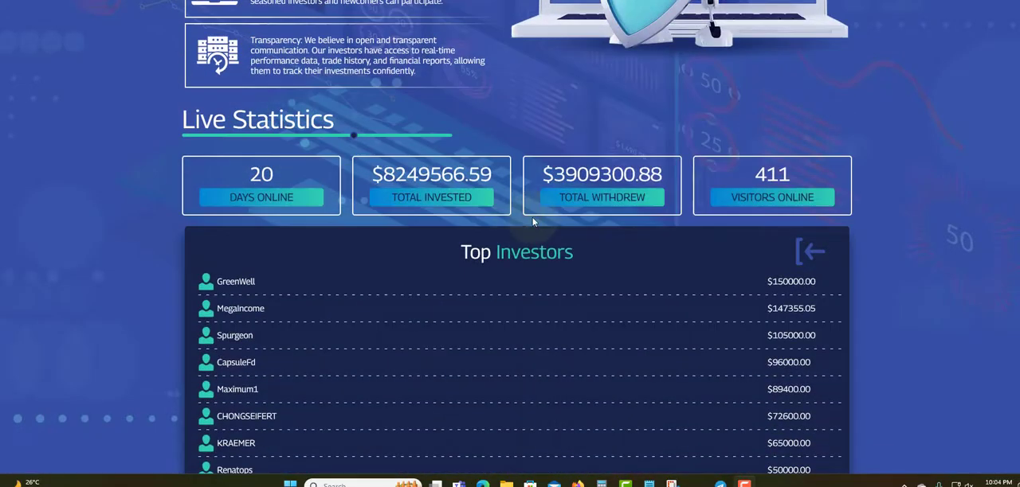
mouse_move(316, 156)
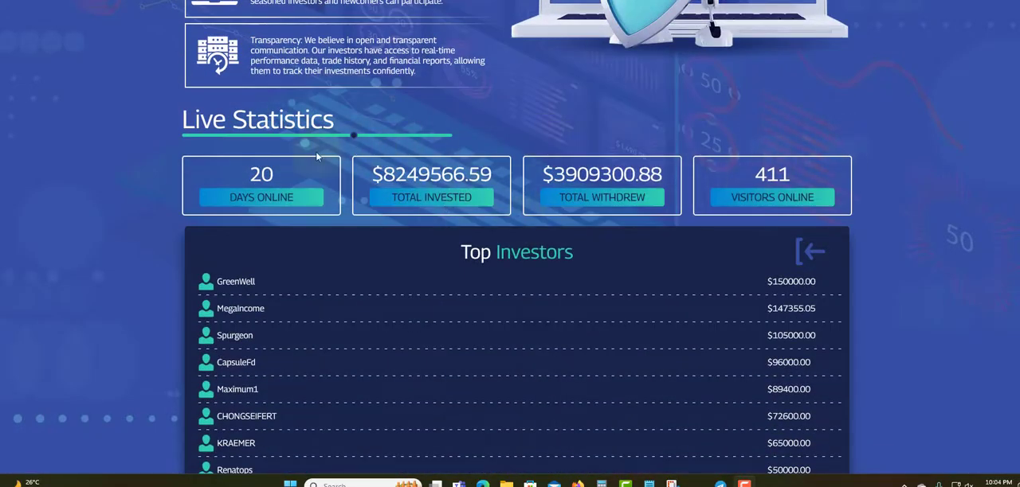
mouse_move(195, 181)
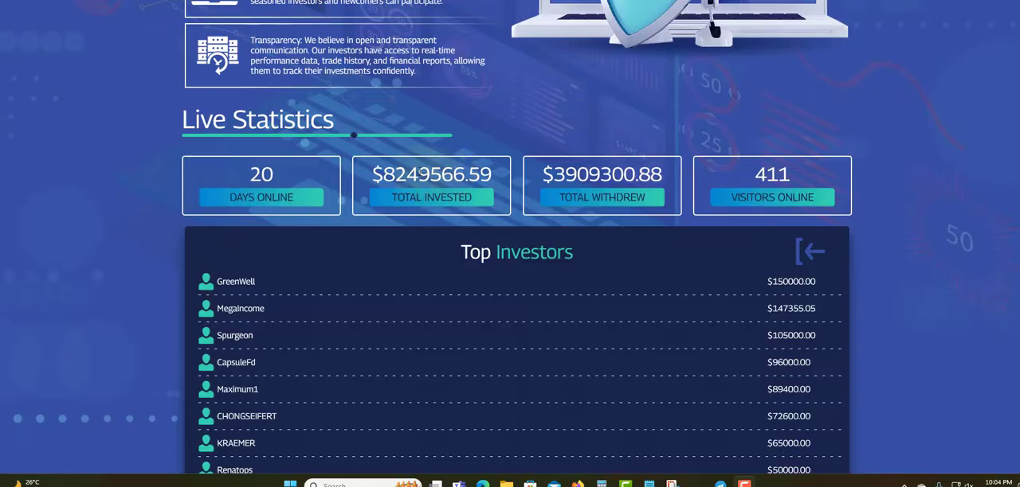
mouse_move(397, 165)
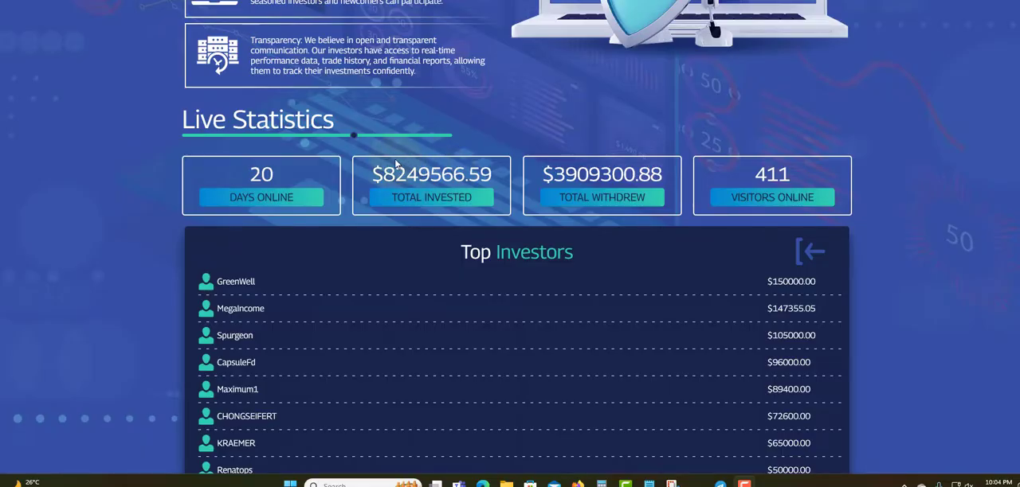
mouse_move(394, 209)
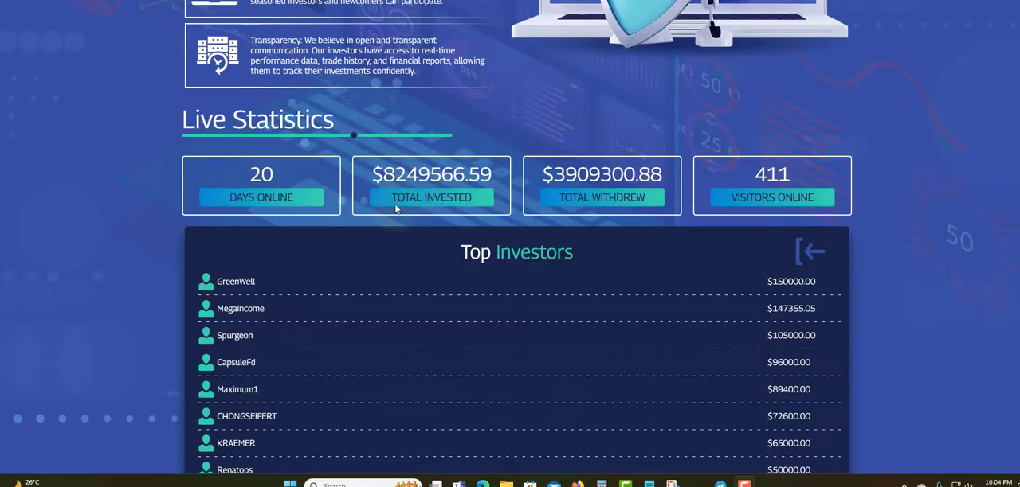
mouse_move(589, 194)
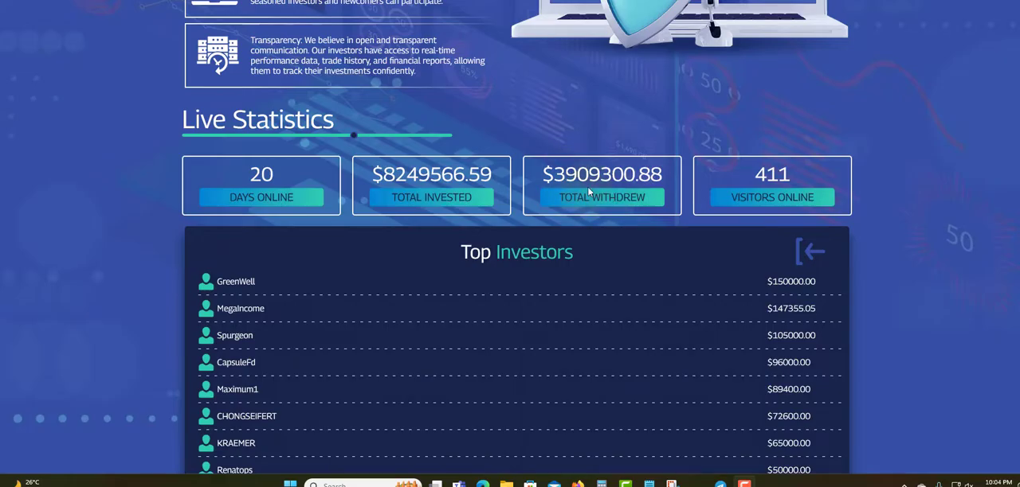
mouse_move(593, 189)
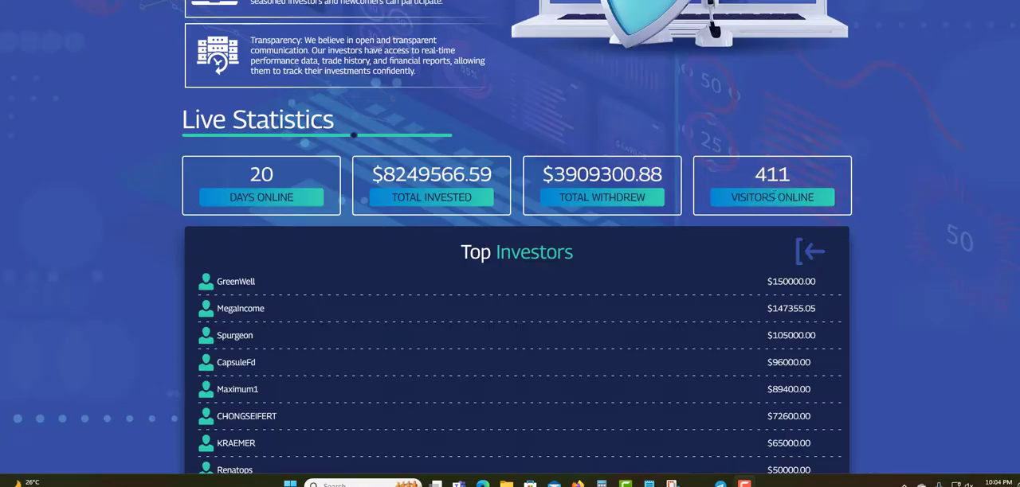
scroll(up, 3)
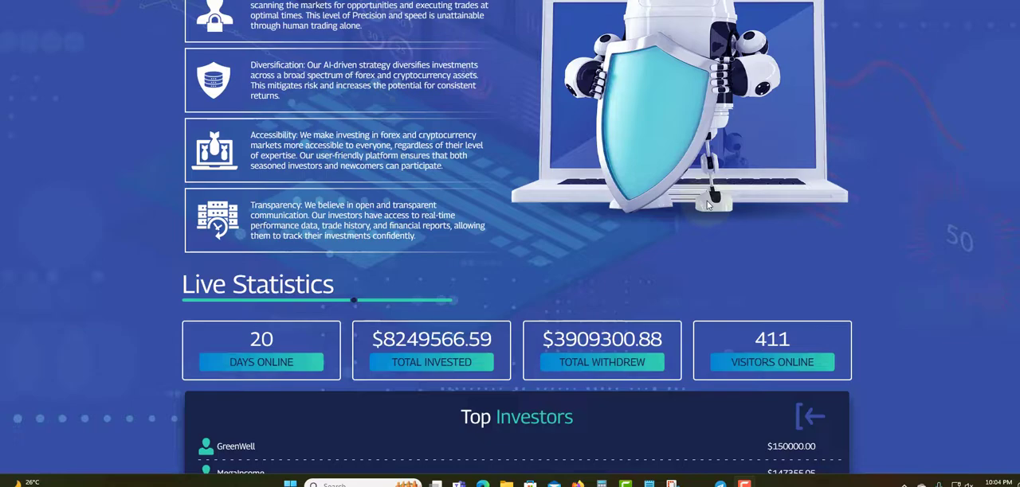
scroll(up, 3)
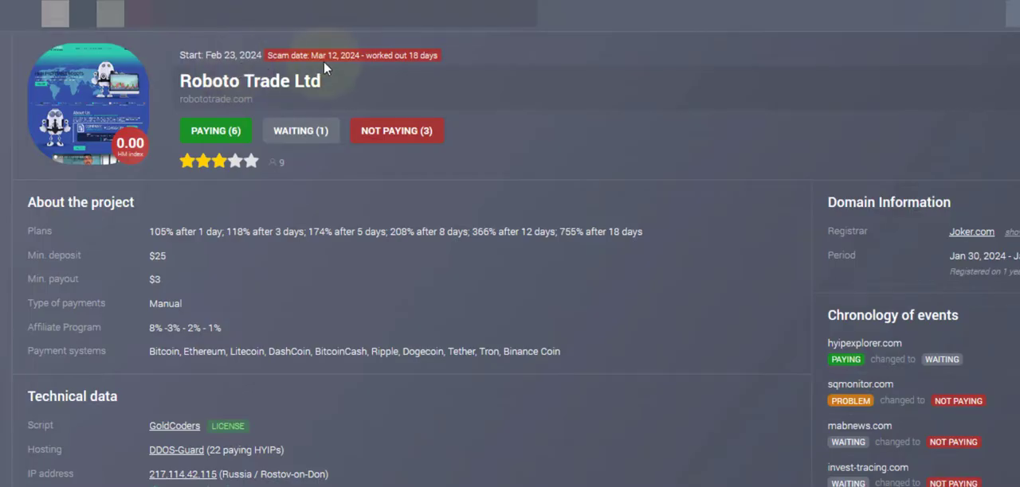
mouse_move(380, 37)
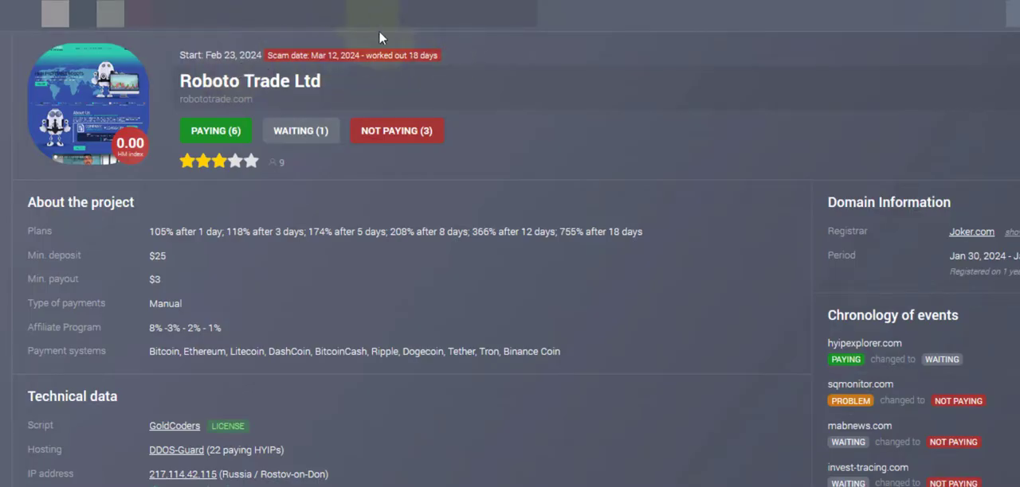
mouse_move(171, 213)
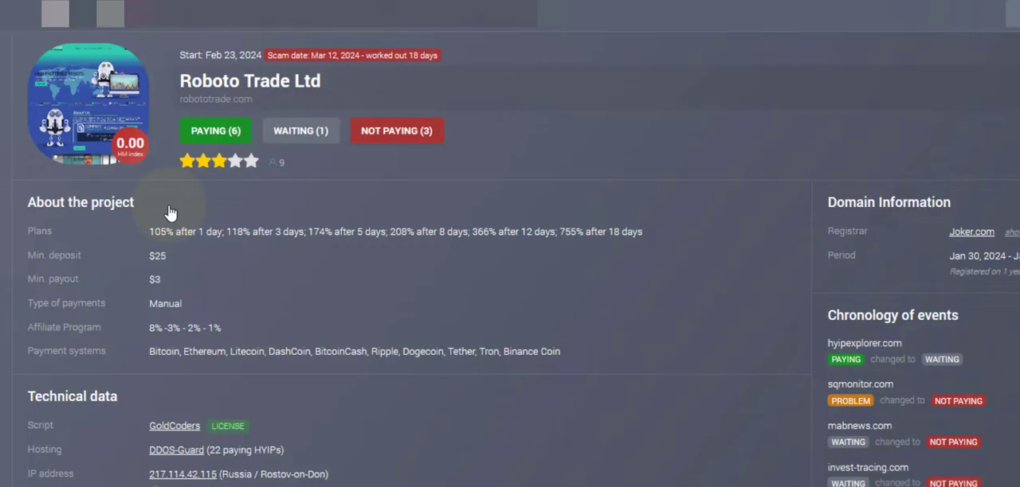
mouse_move(220, 163)
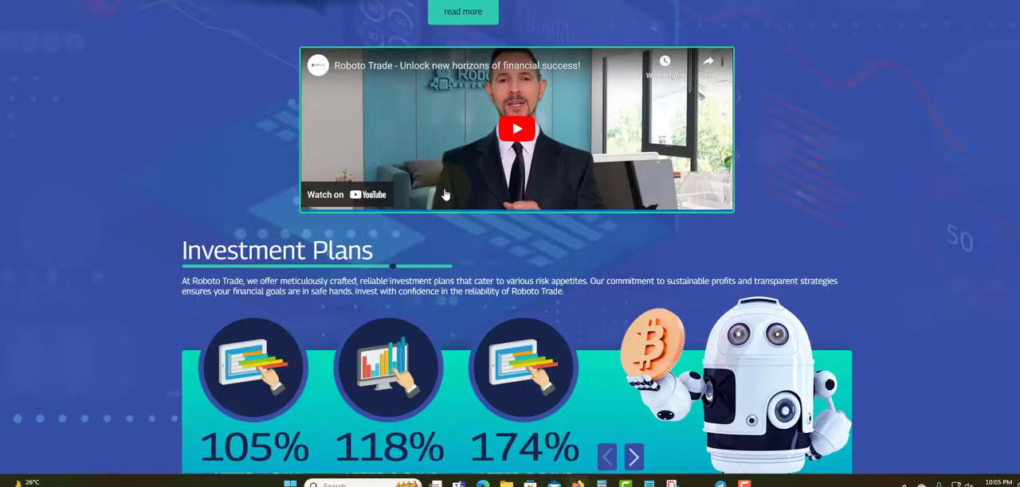
scroll(down, 3)
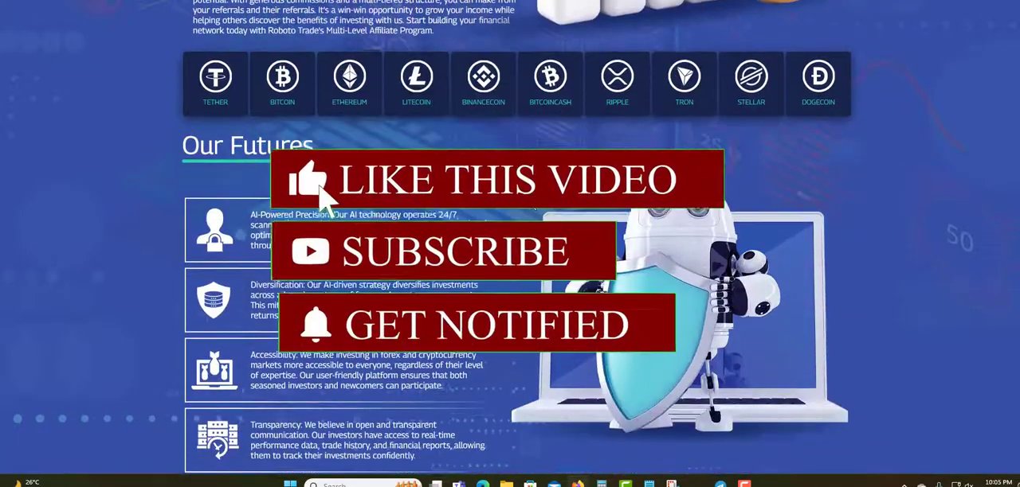
scroll(down, 3)
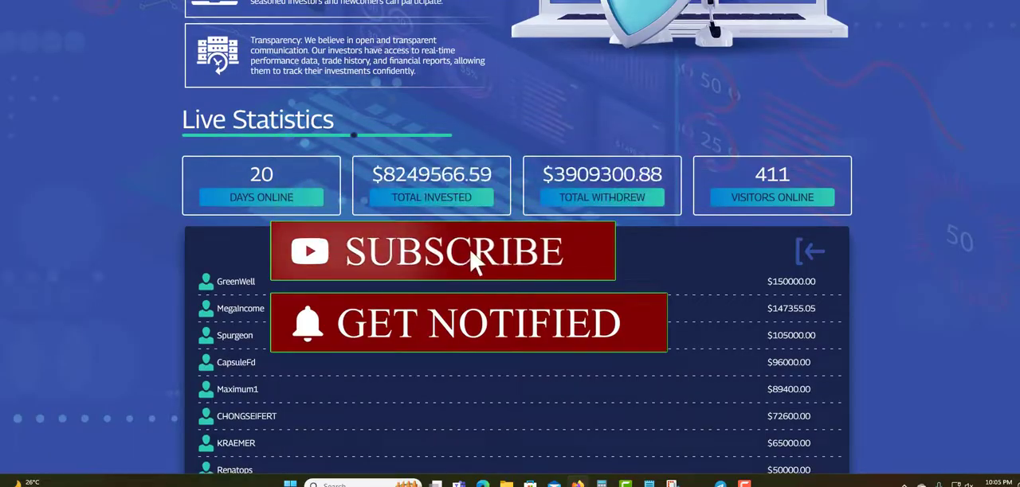
scroll(up, 3)
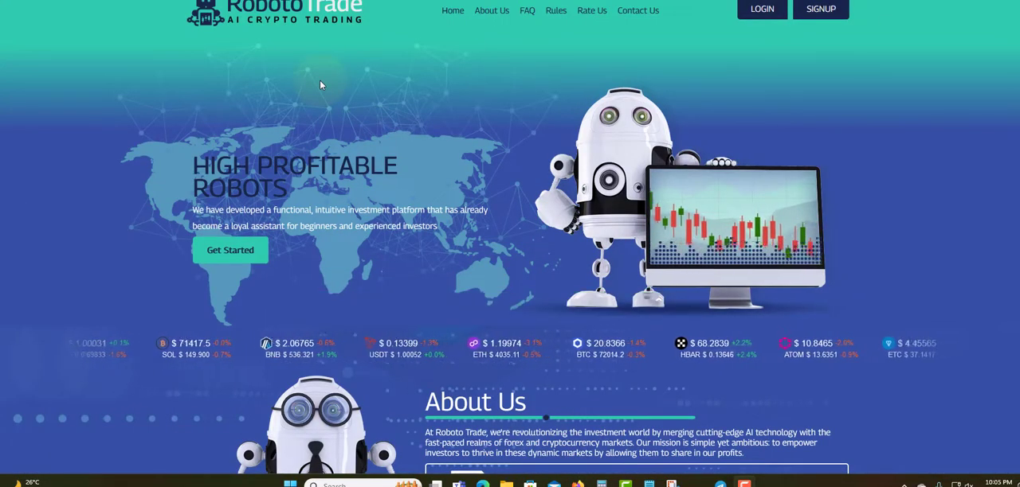